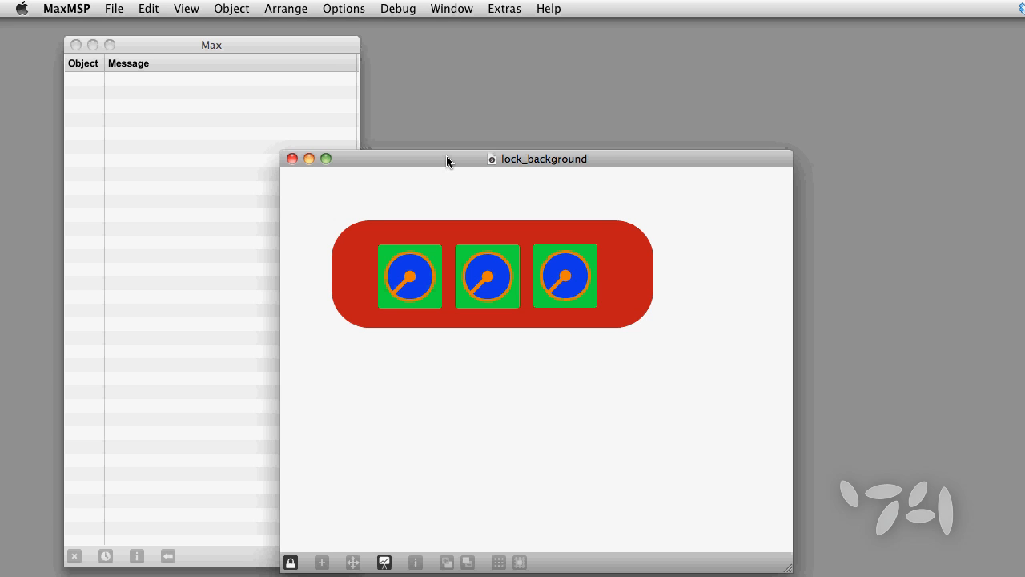
- Unlock the patch and set the red panel to Include in Background via the Arrange menu
left_click(292, 561)
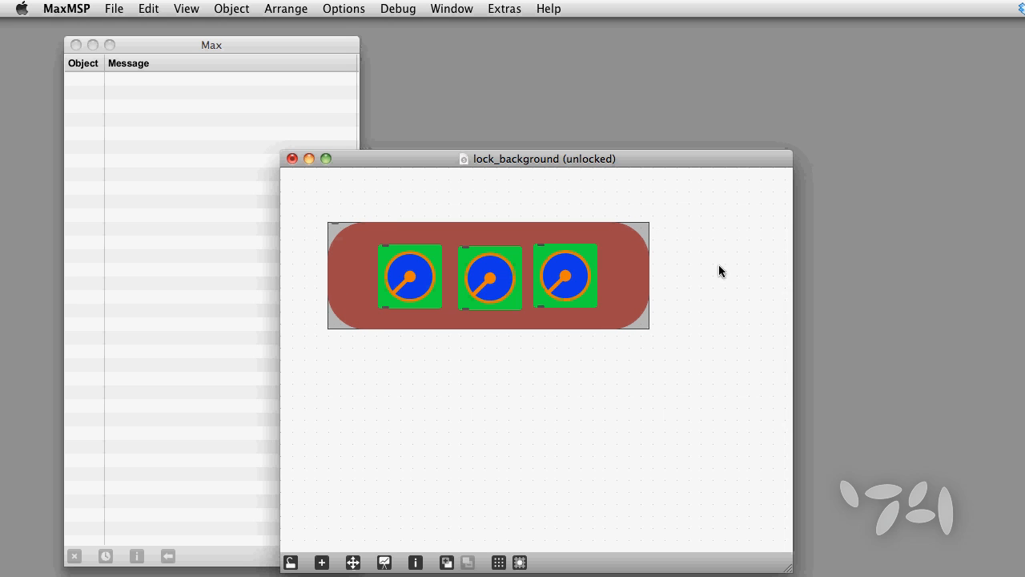
mouse_move(731, 275)
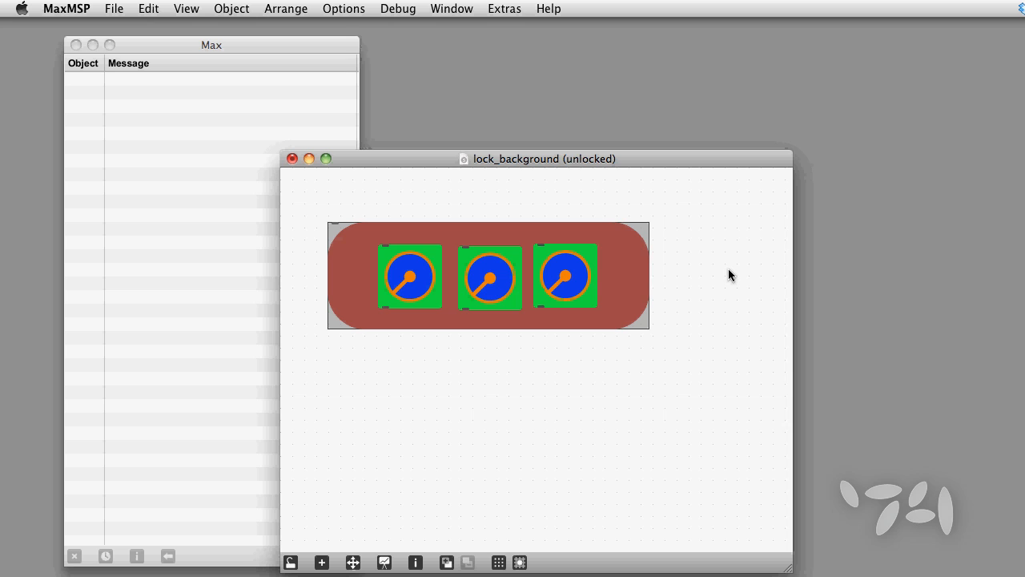
mouse_move(640, 292)
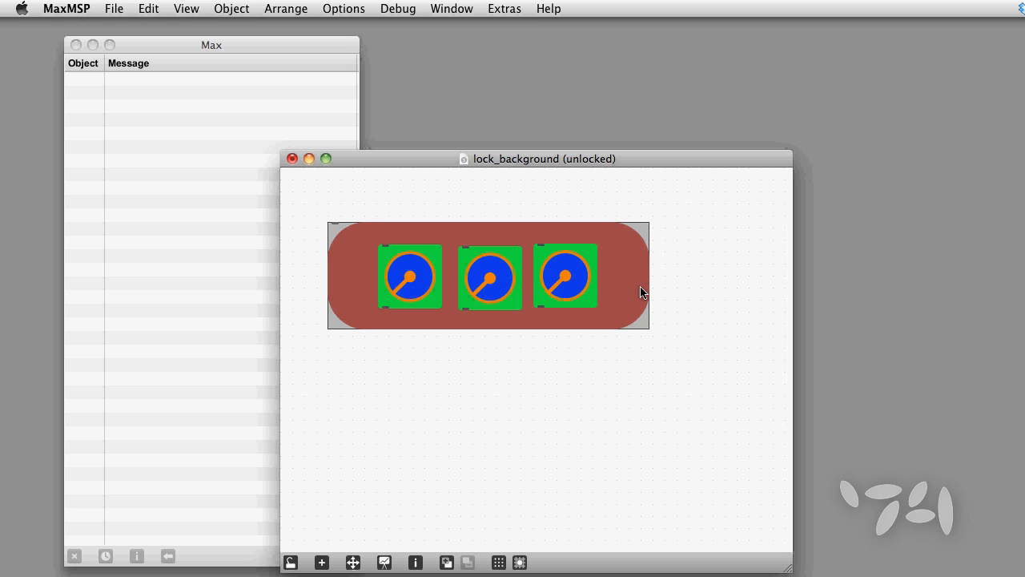
mouse_move(382, 3)
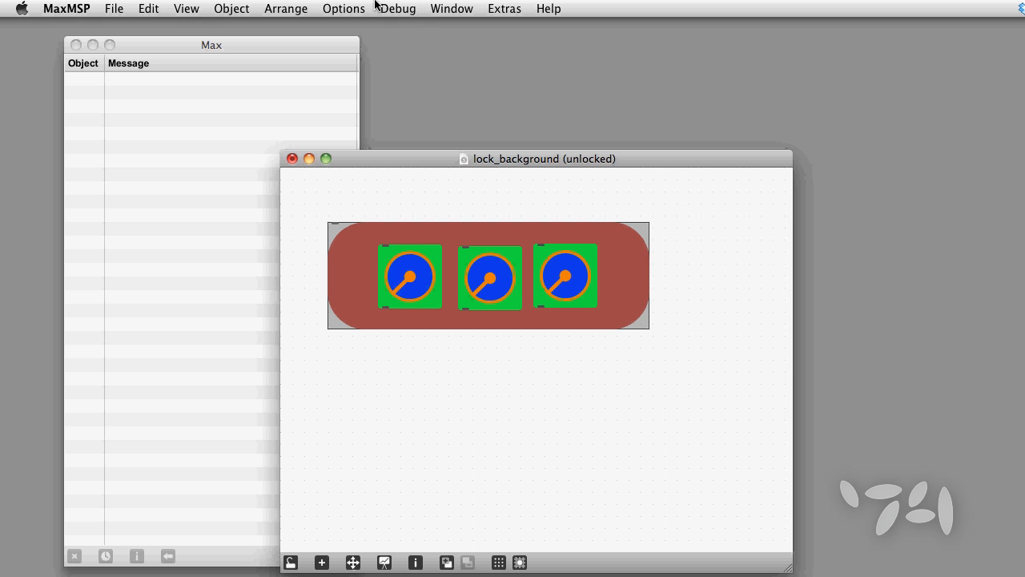
left_click(285, 10)
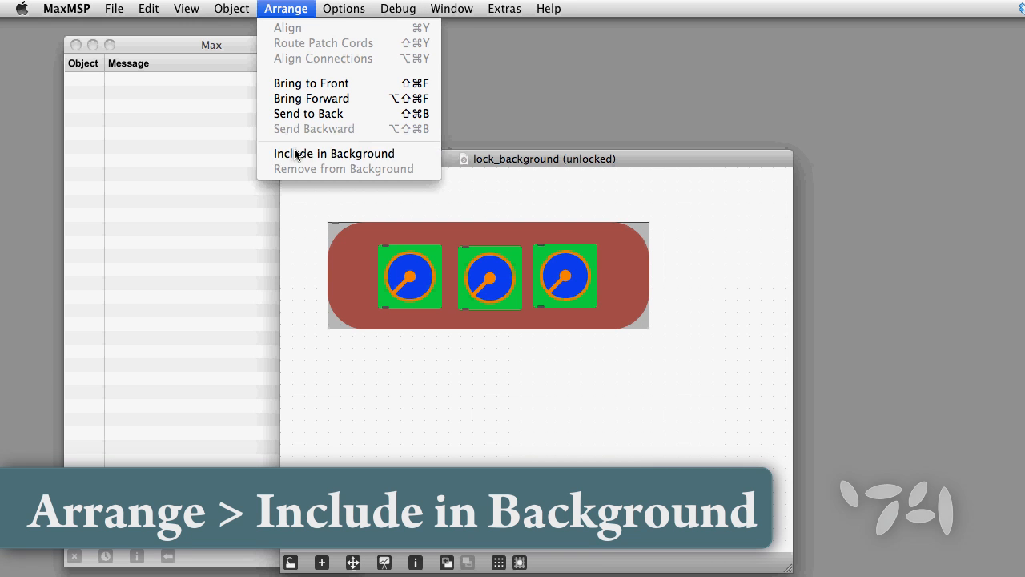
left_click(334, 154)
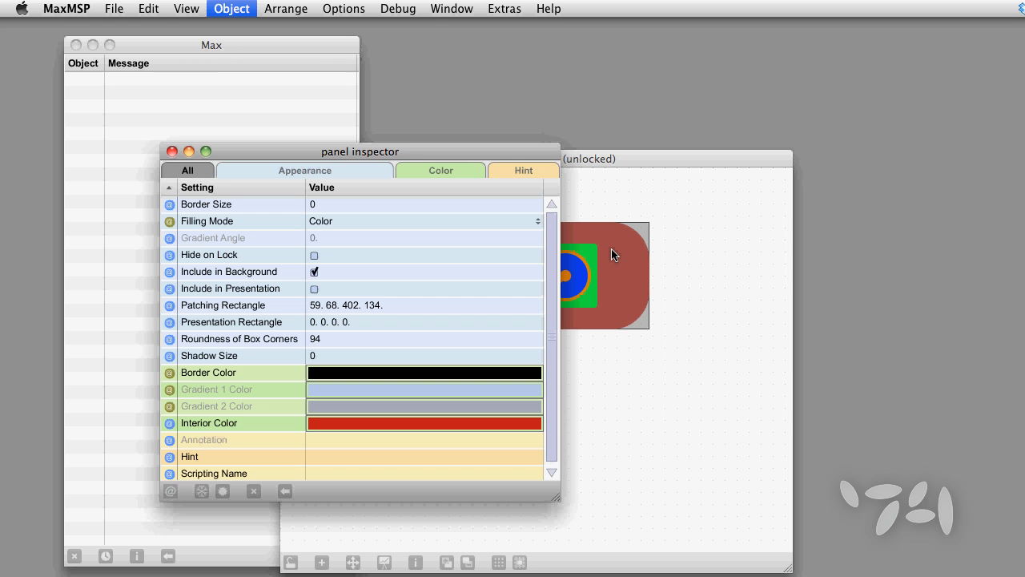
- Verify the panel inspector's Include in Background checkbox is on, then dismiss the inspector
left_click(314, 270)
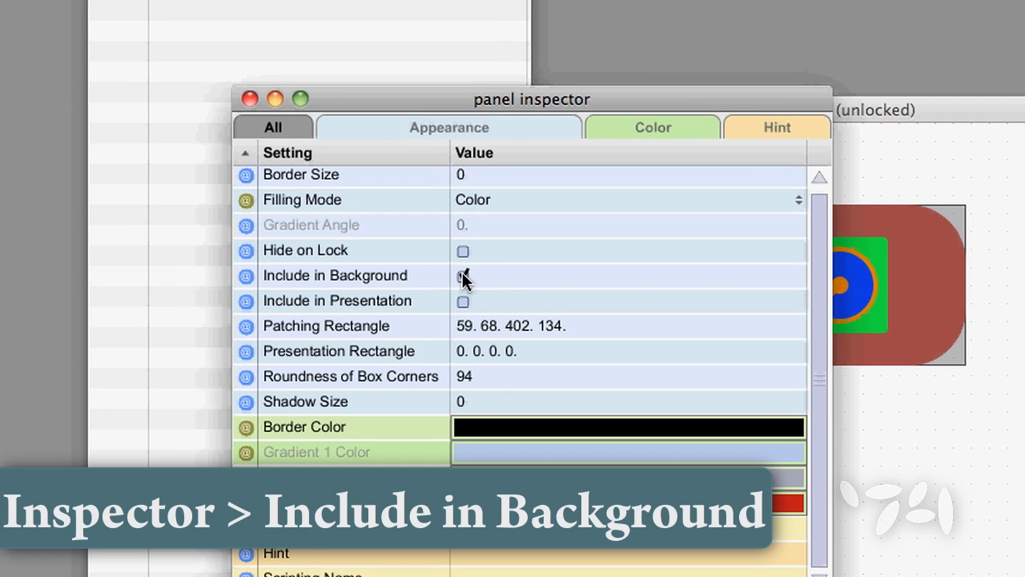
left_click(462, 276)
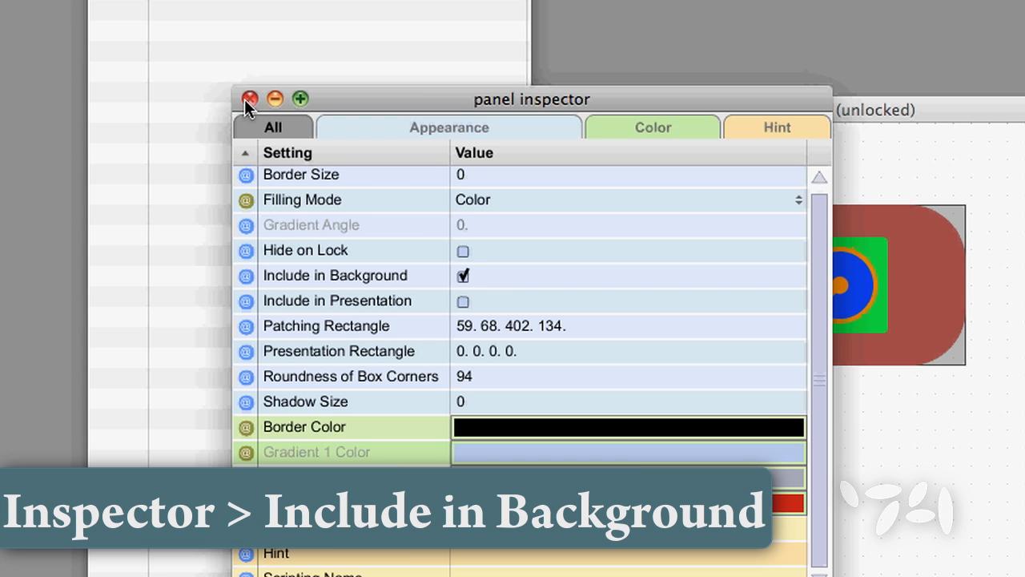
left_click(250, 100)
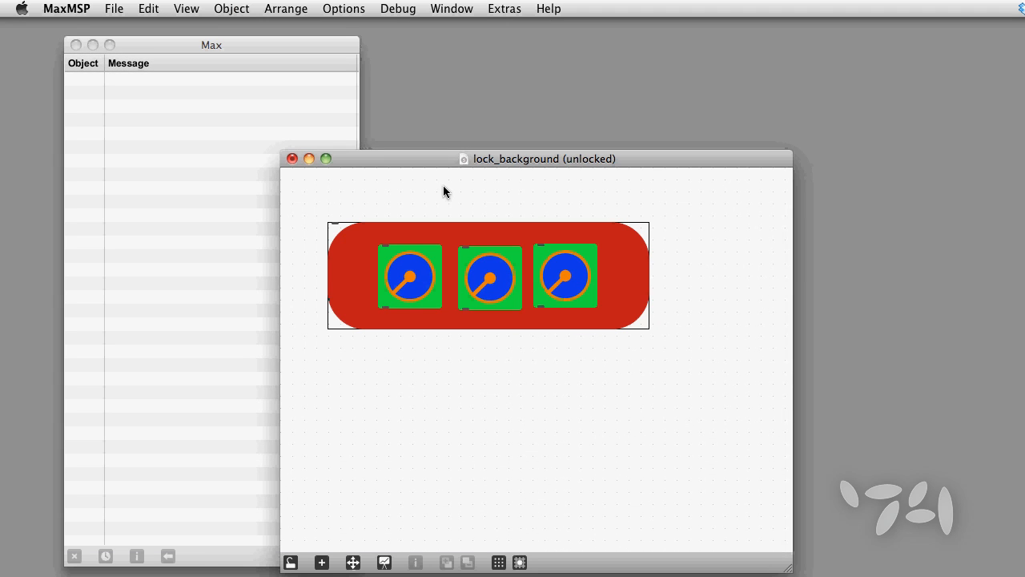
- Lock the background layer from the View menu so the panel can no longer be selected
left_click(185, 10)
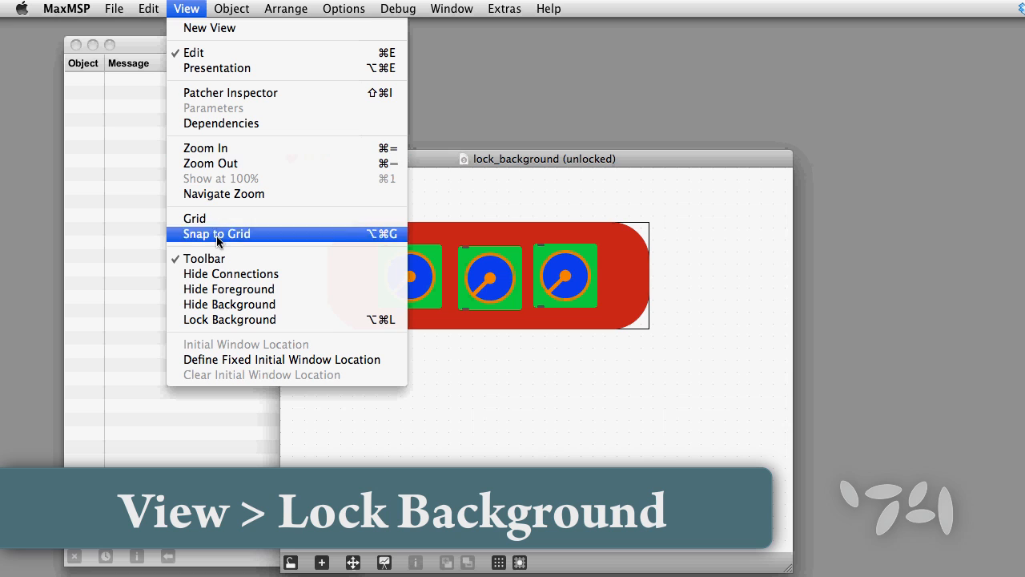
mouse_move(229, 321)
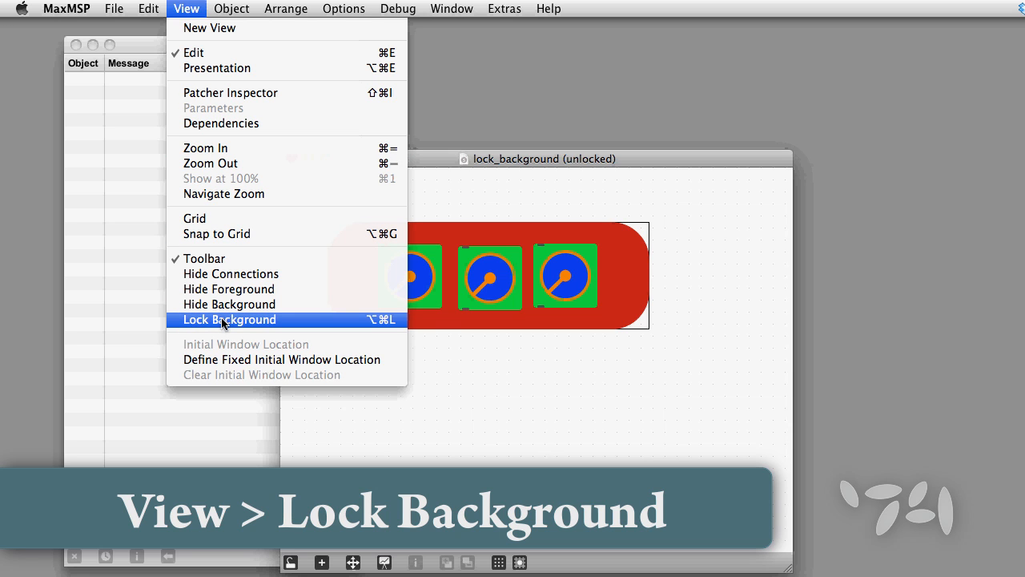
left_click(231, 321)
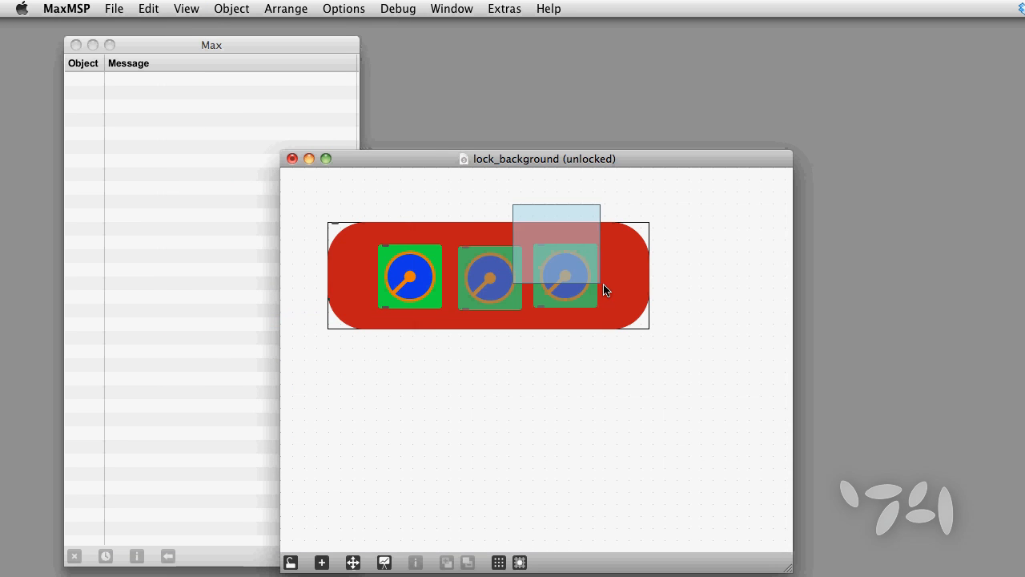